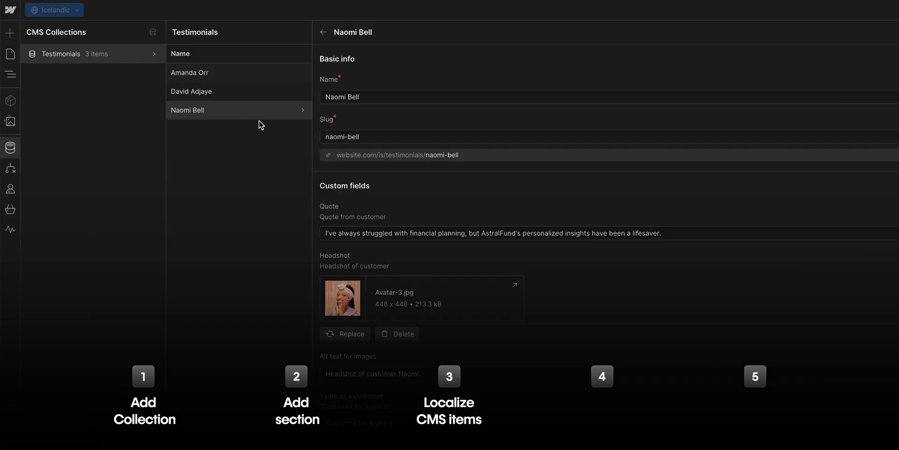
- Switch the site to the Icelandic locale from the locale list while no CMS collections exist
text(Naomi m)
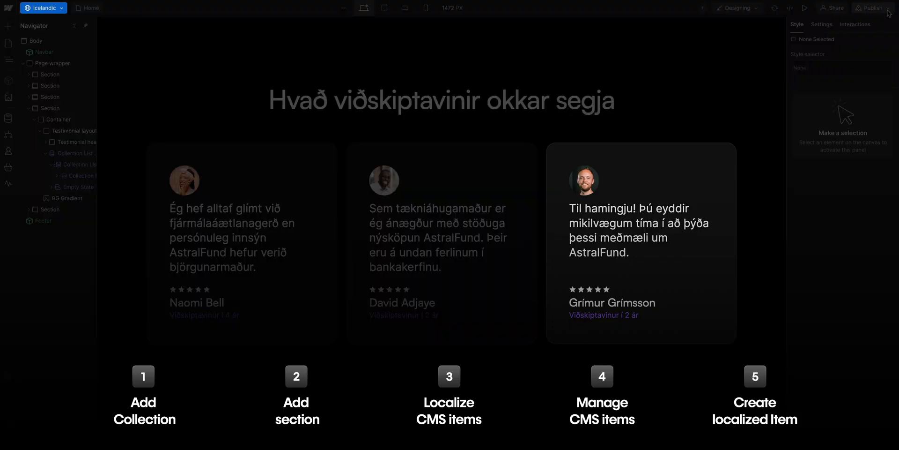
click(11, 192)
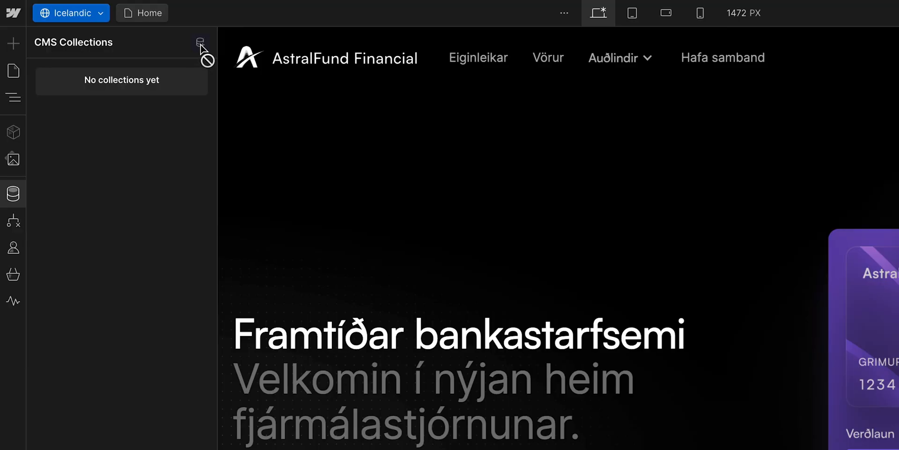
mouse_move(202, 42)
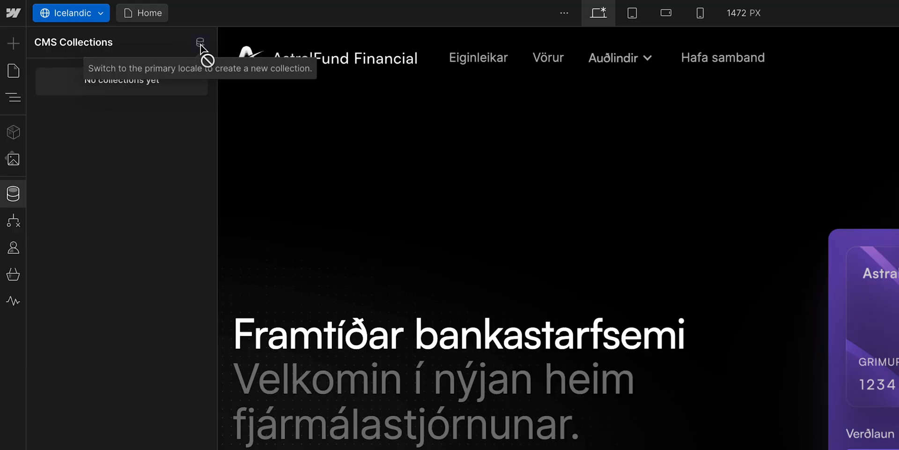
click(72, 13)
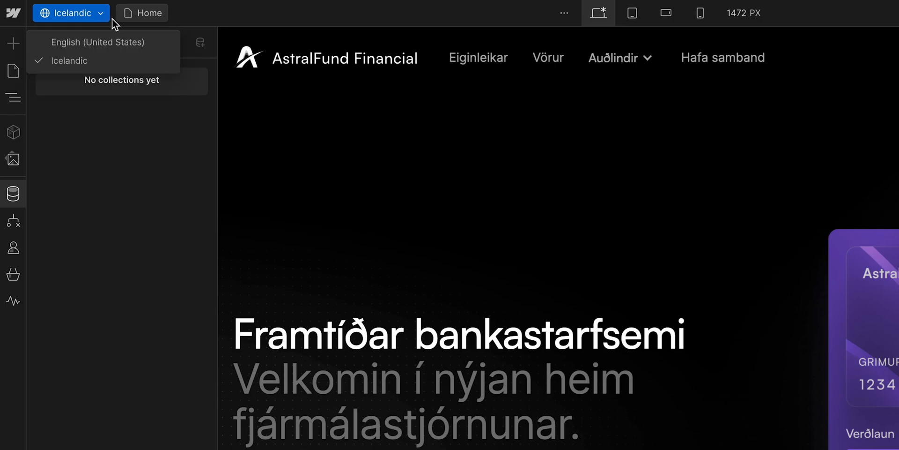
click(13, 193)
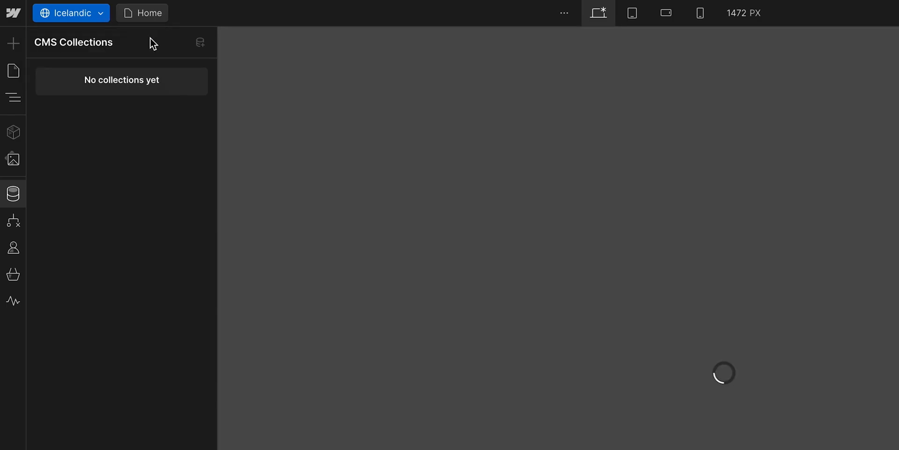
click(200, 43)
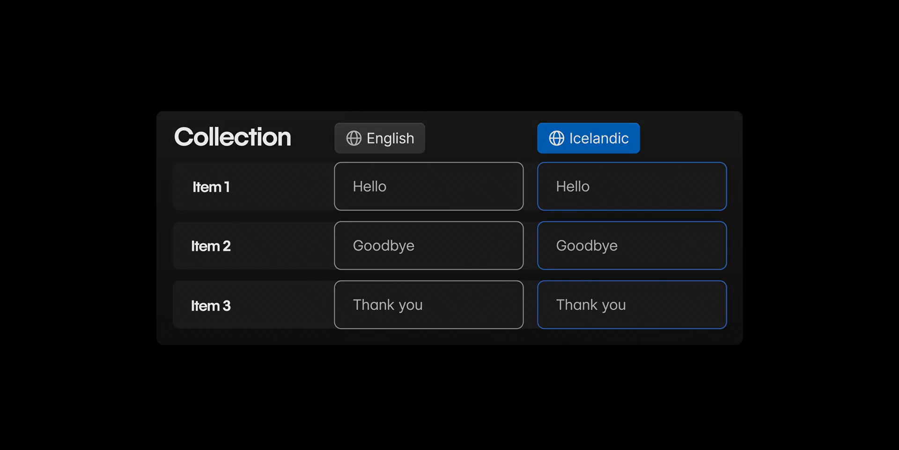
click(589, 138)
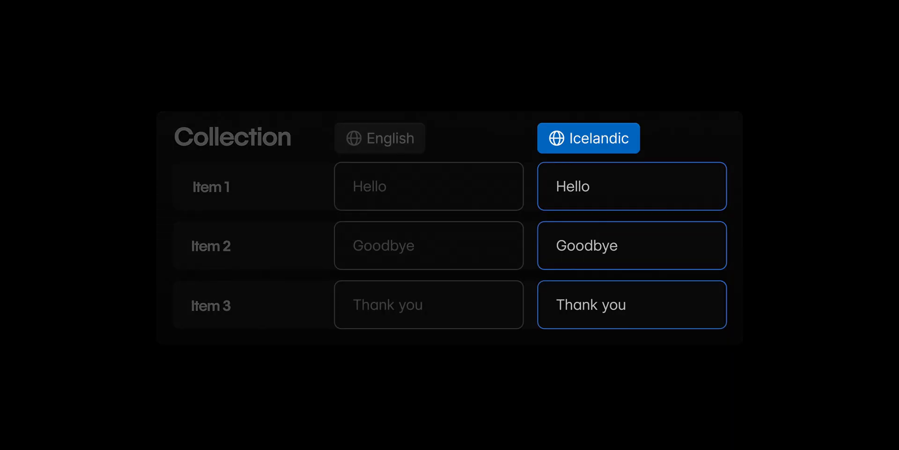
click(380, 138)
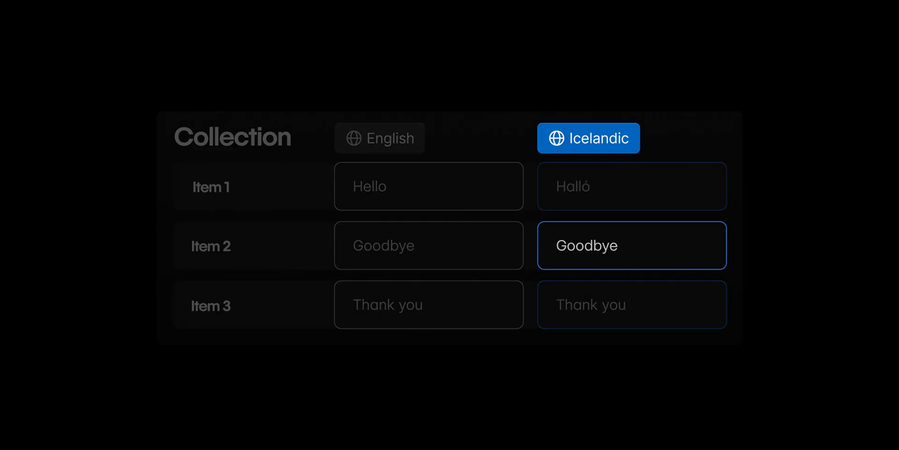
text(Bless)
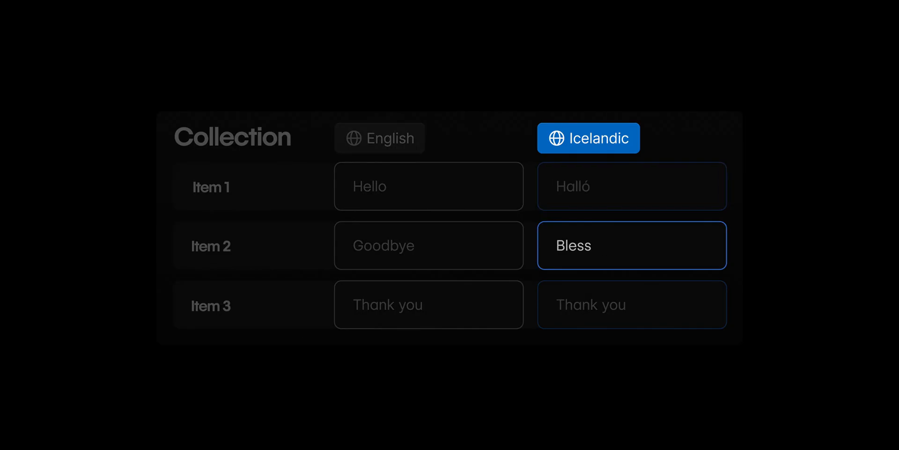
click(380, 138)
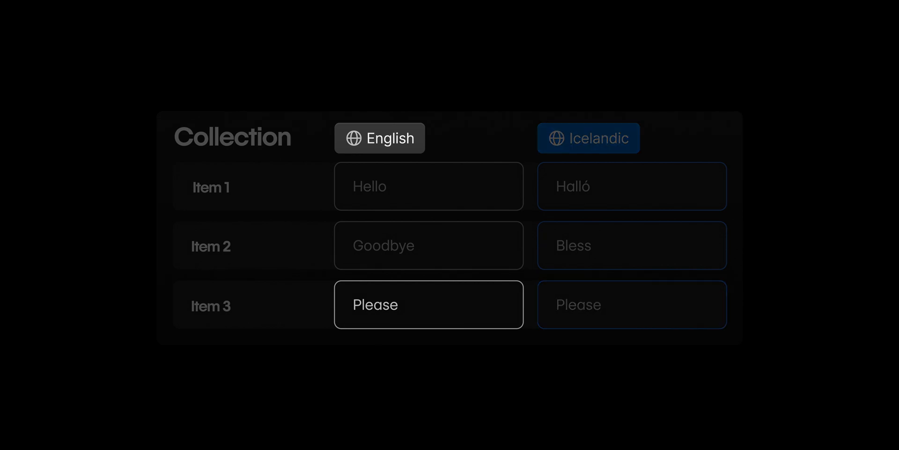
click(589, 138)
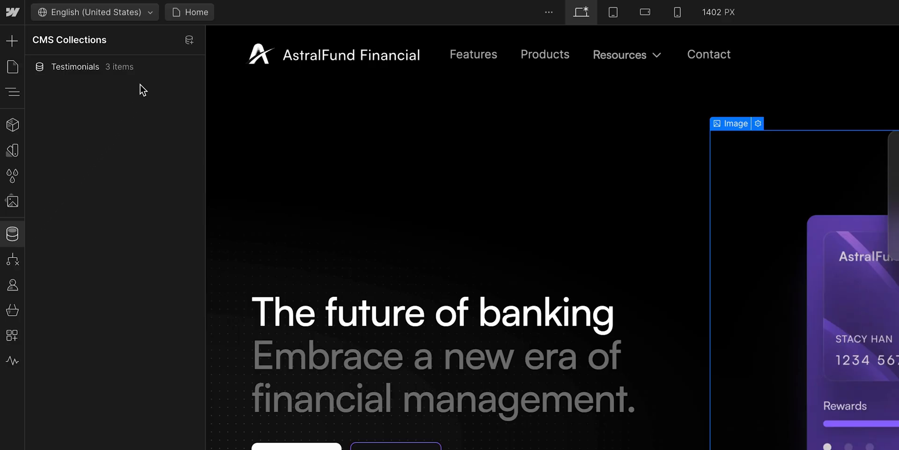
- View the Testimonials collection, then switch the AstralFund home page to Icelandic
click(75, 66)
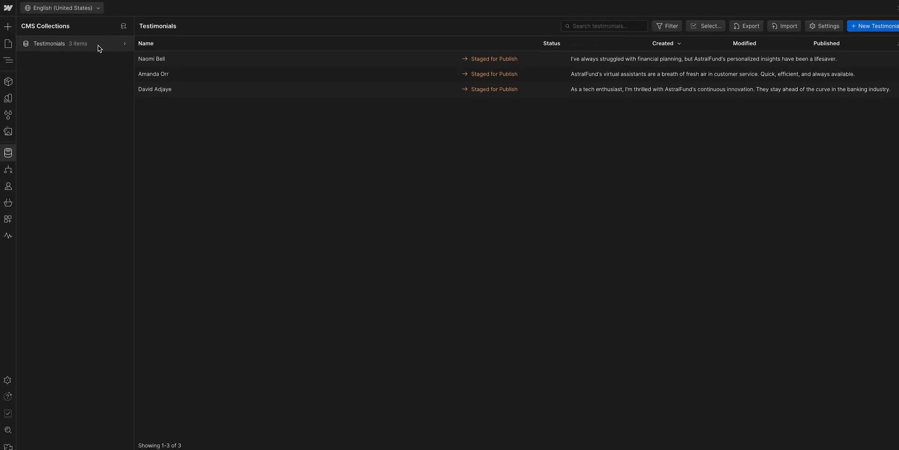
click(61, 8)
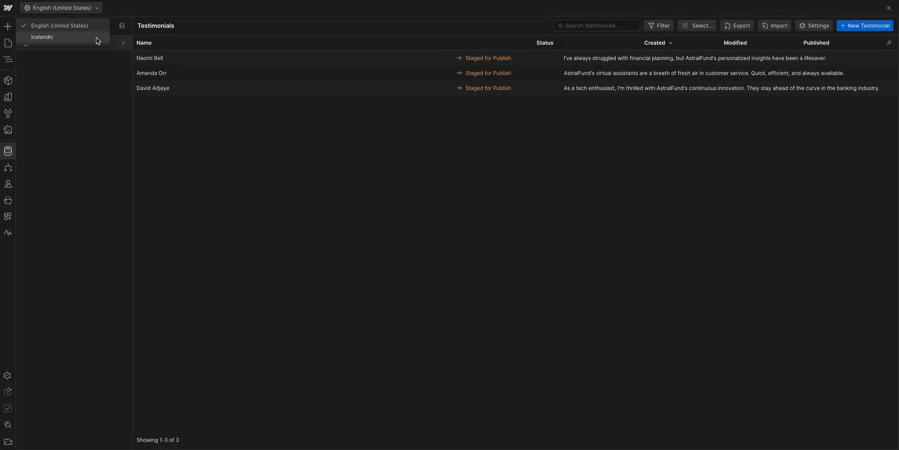
click(41, 38)
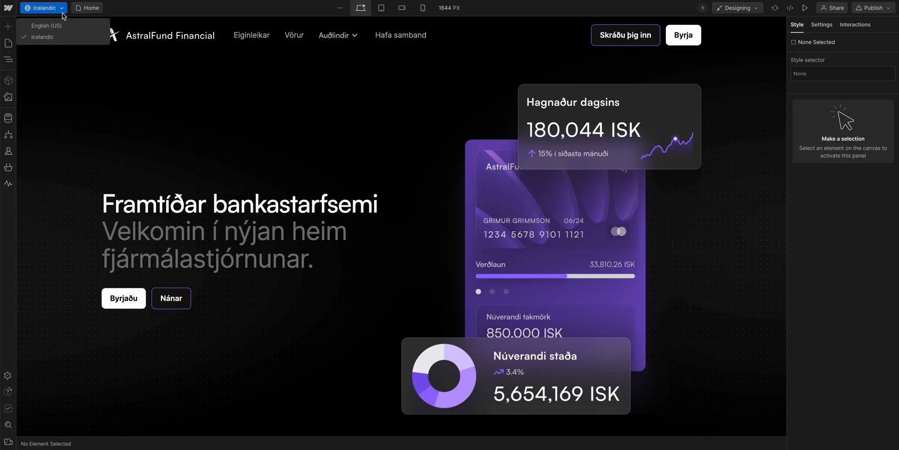
- Return to English (US) and scroll to the three English customer testimonials
click(42, 26)
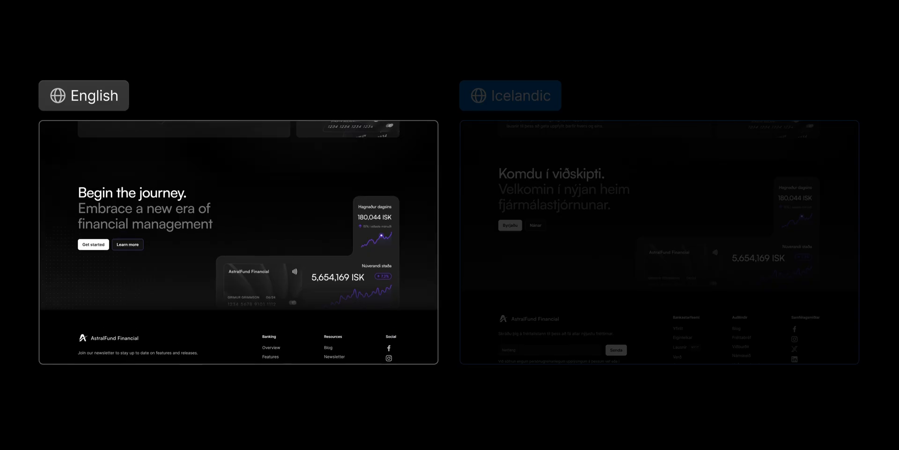
scroll(down, 3)
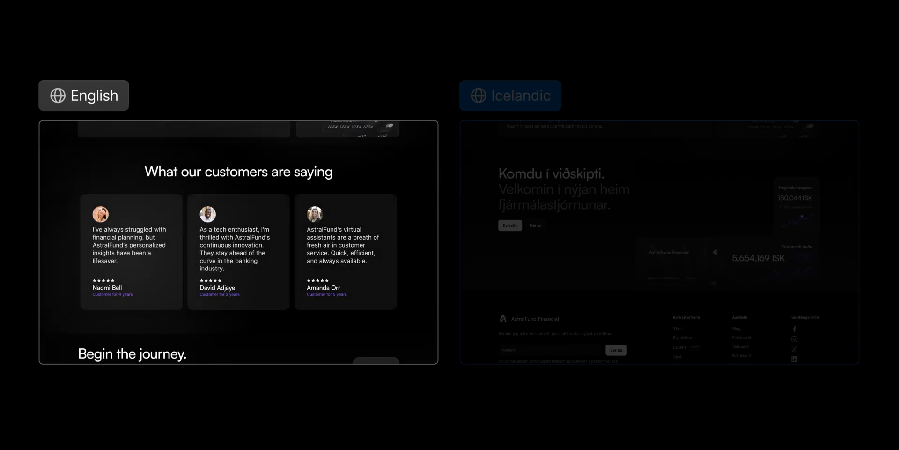
click(511, 95)
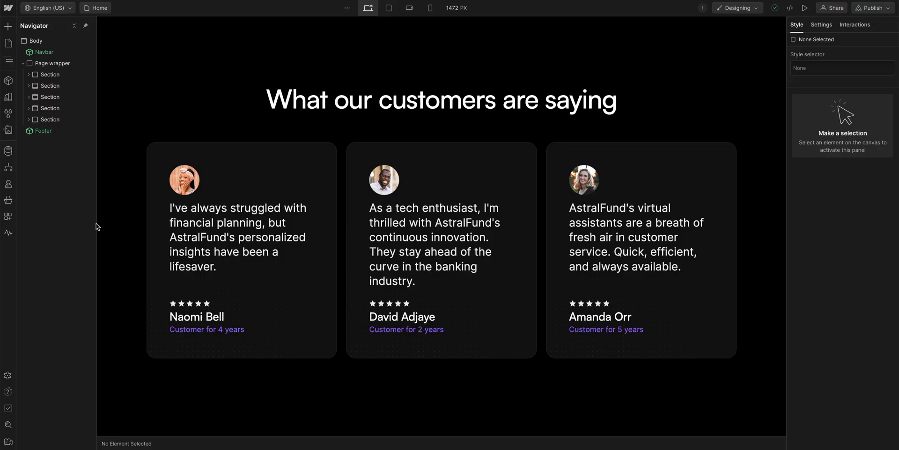
click(51, 108)
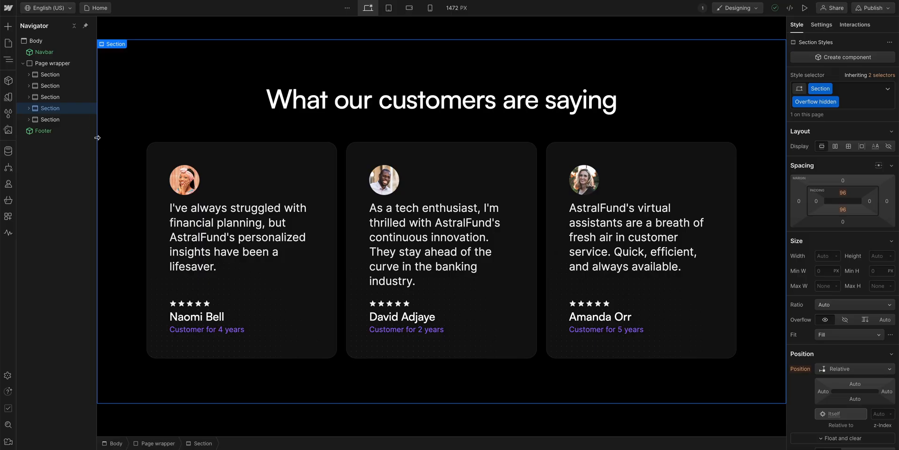
click(47, 8)
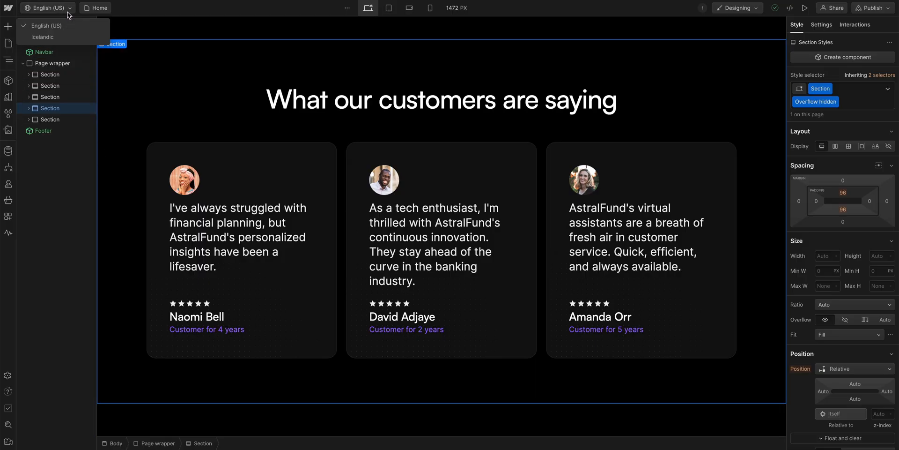
click(43, 38)
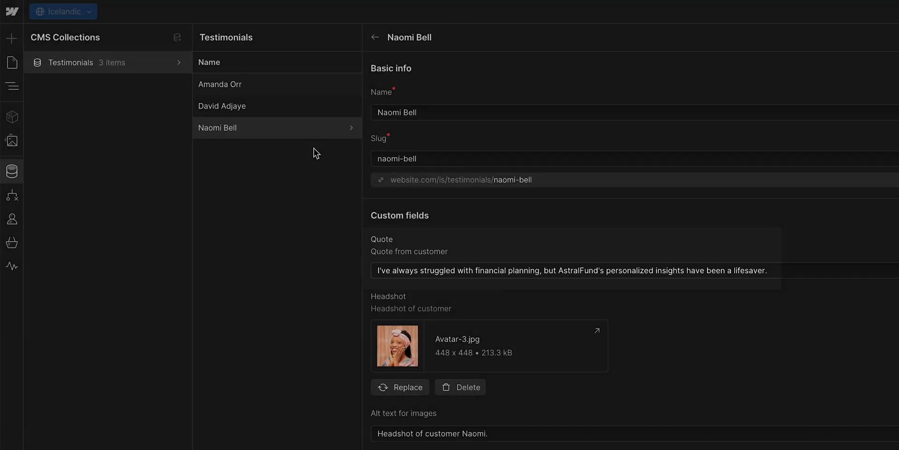
text(Naomi mæ)
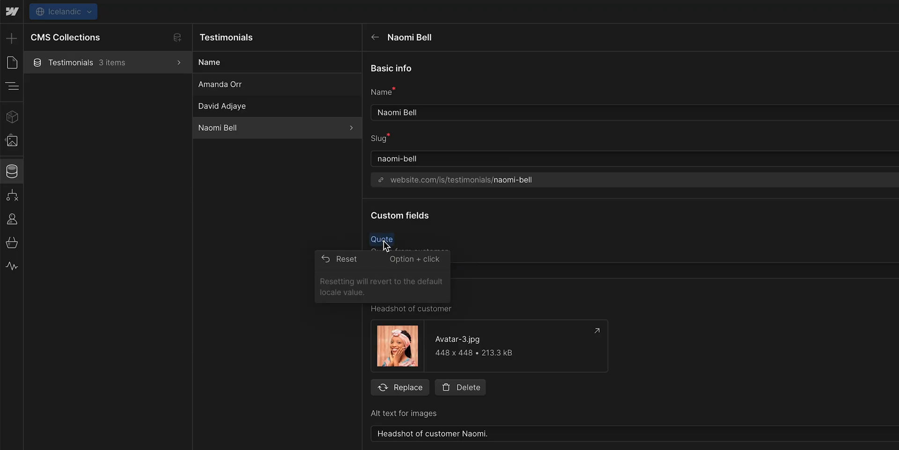
mouse_move(366, 263)
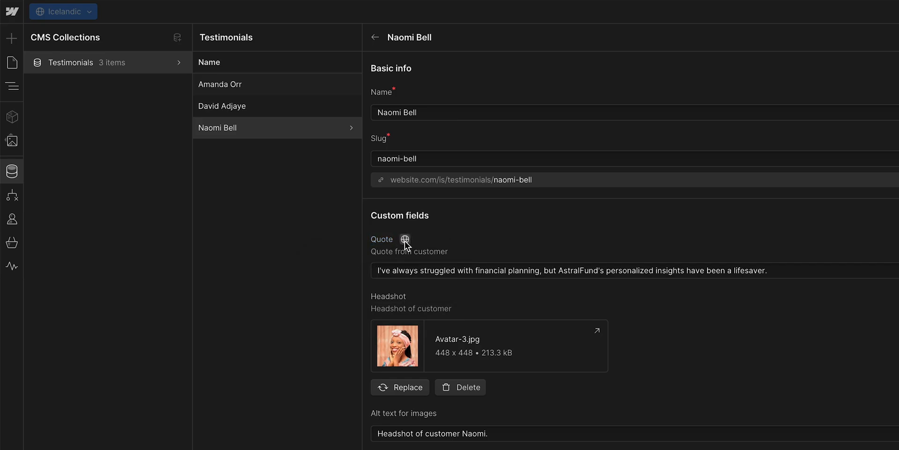
click(404, 238)
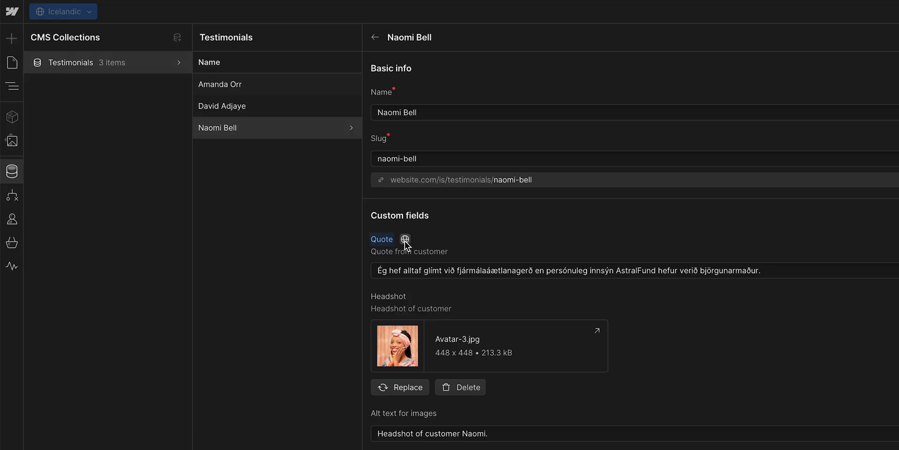
scroll(down, 3)
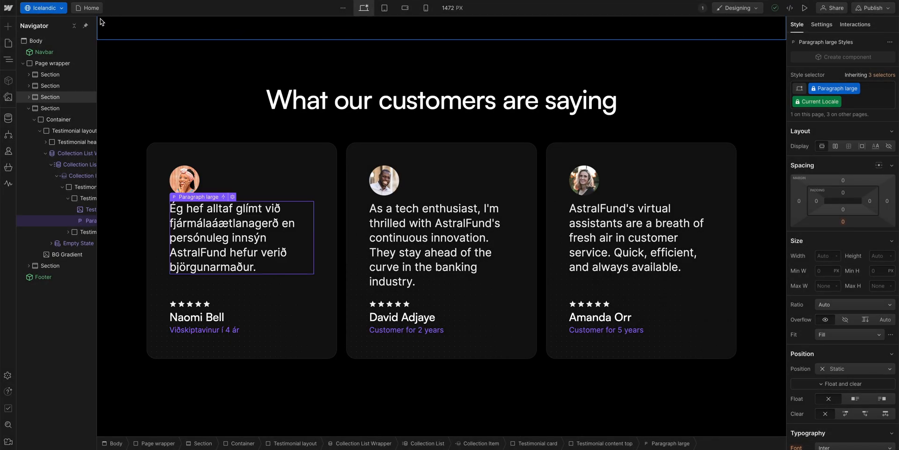
- Switch back to English (US), where Naomi Bell's testimonial still reads in English
click(45, 8)
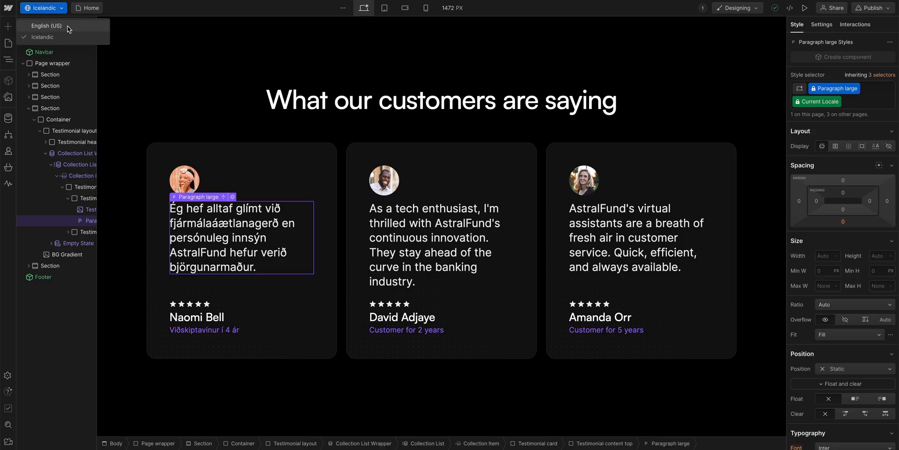
click(49, 26)
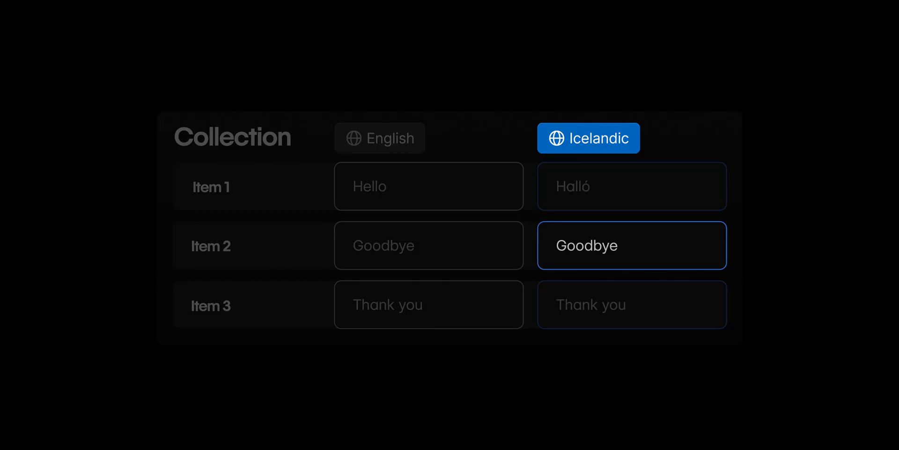
text(Bless)
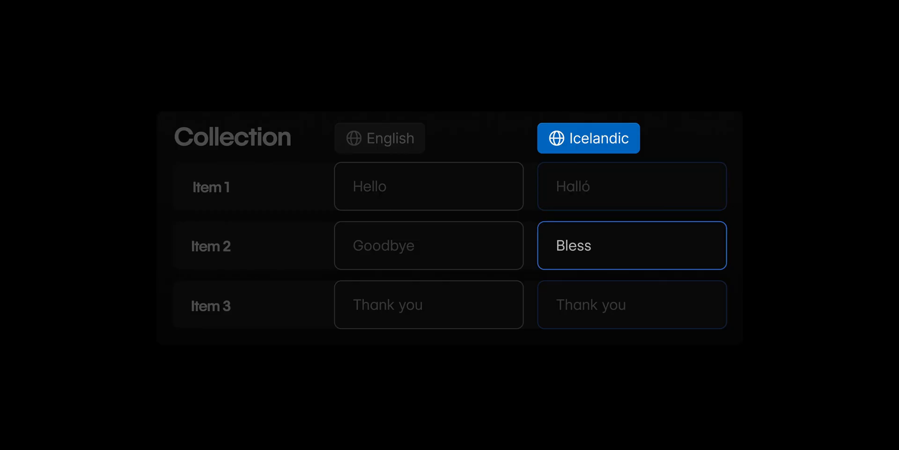
click(631, 186)
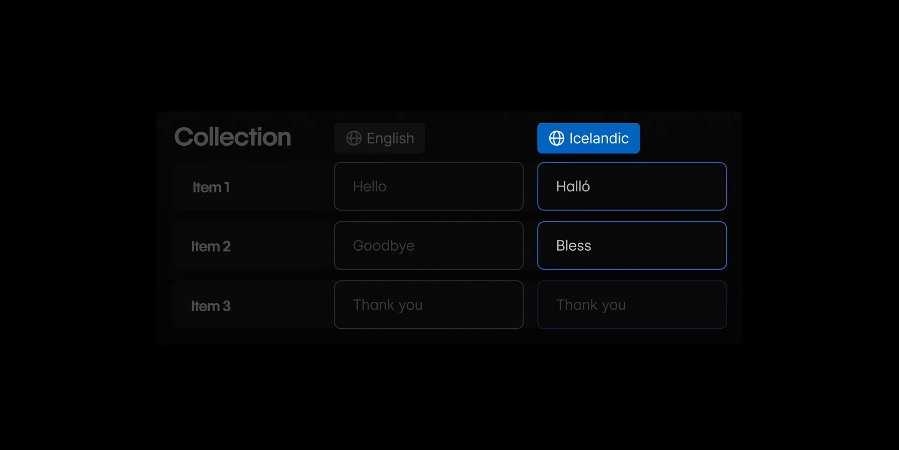
click(380, 137)
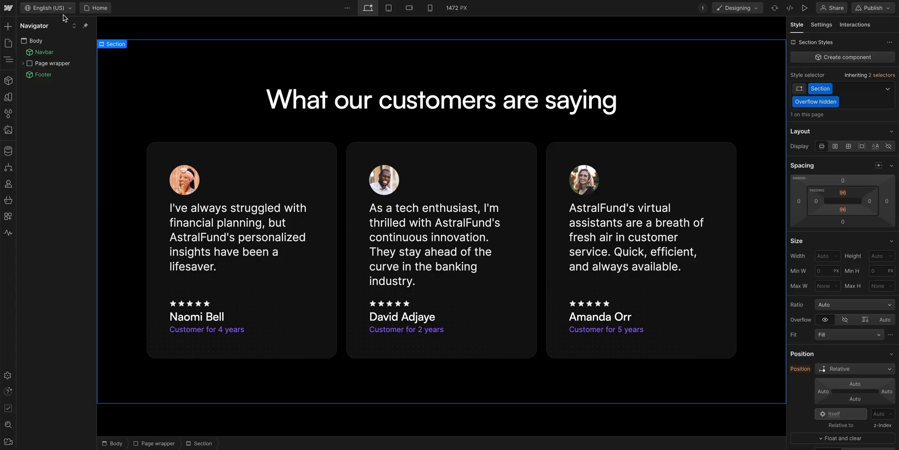
- View the Testimonials collection listing three items with Icelandic quotes staged for publish
click(45, 8)
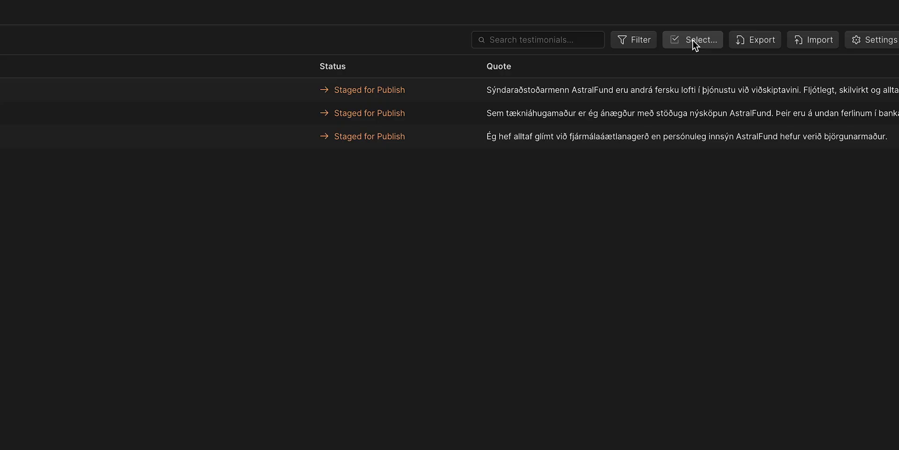
click(699, 39)
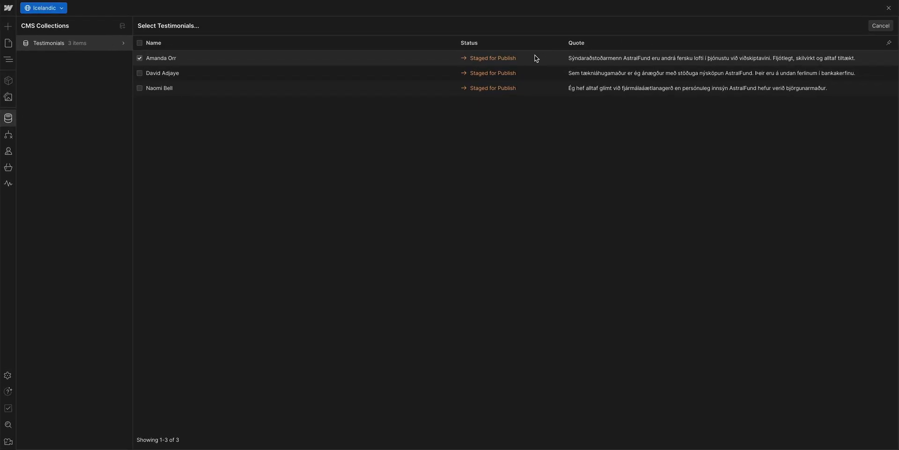
click(792, 27)
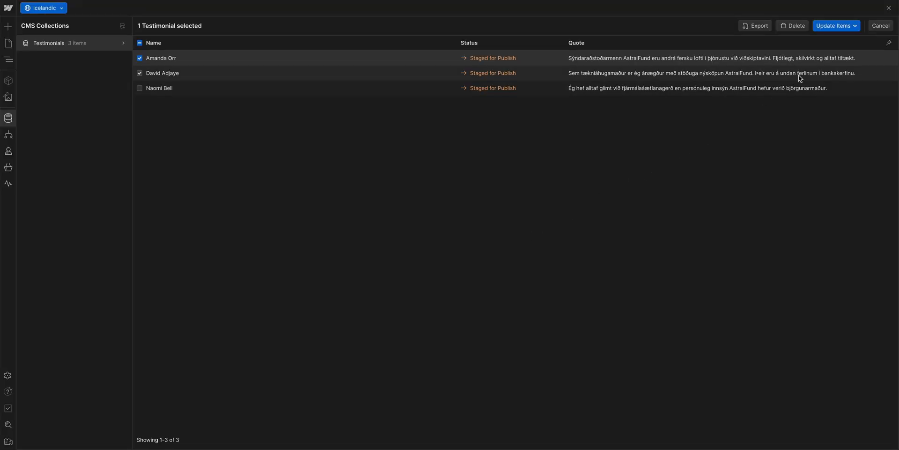
click(836, 25)
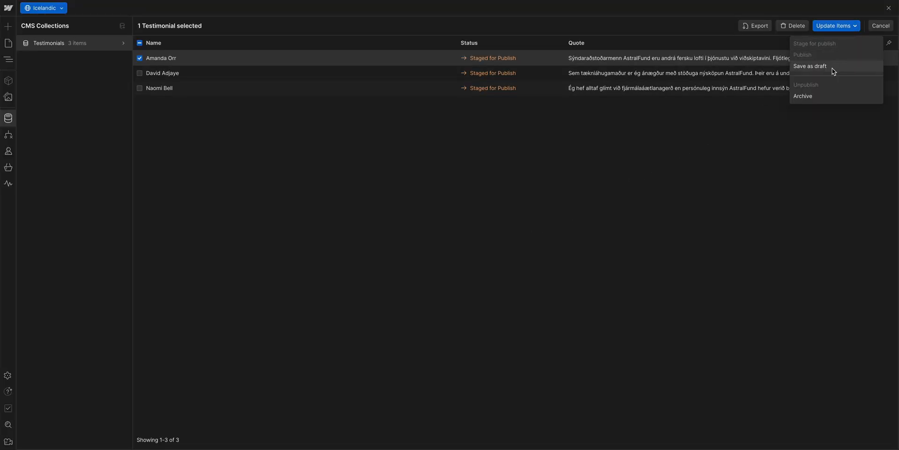
click(809, 65)
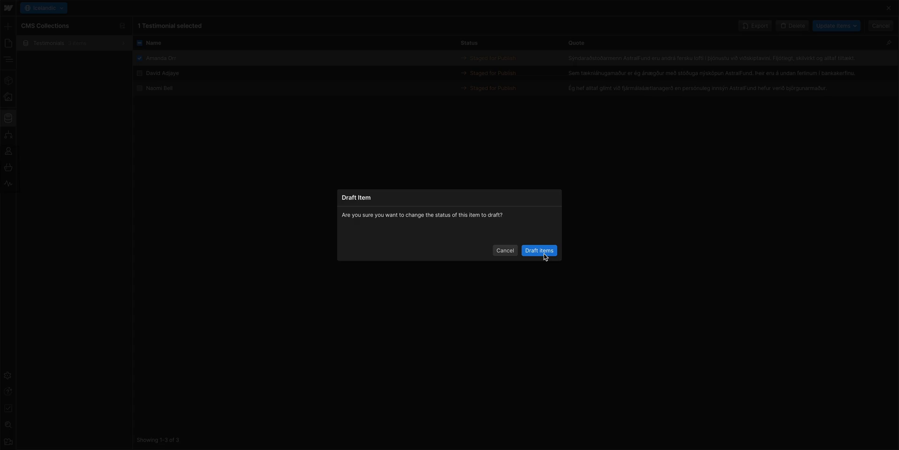
click(540, 250)
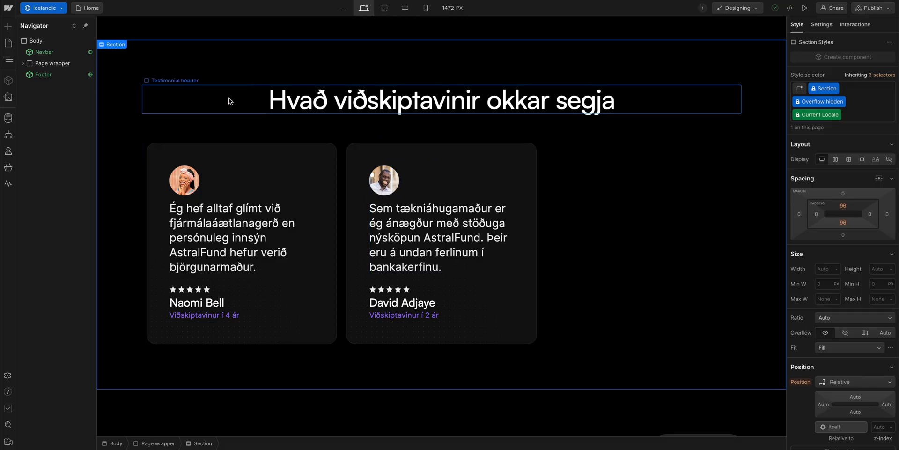
click(43, 7)
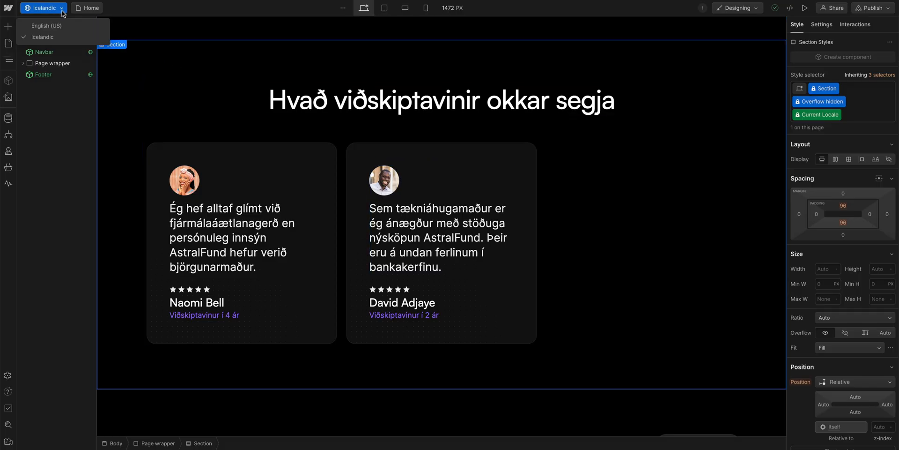
click(47, 26)
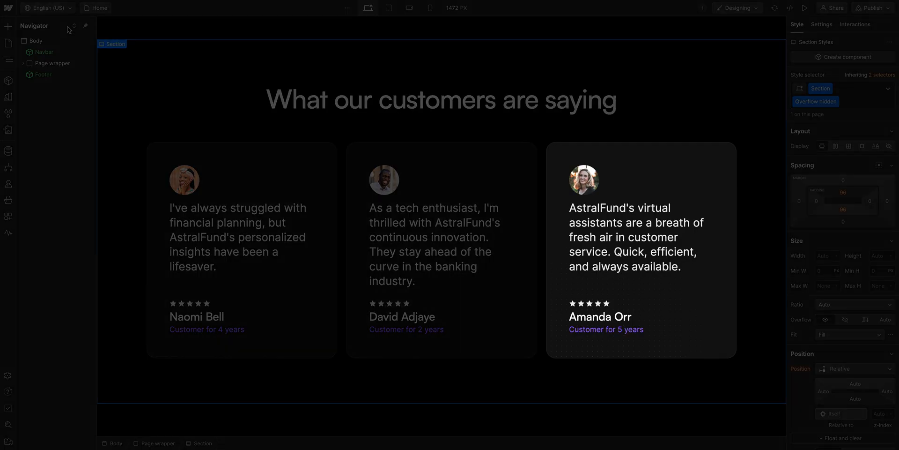
click(7, 150)
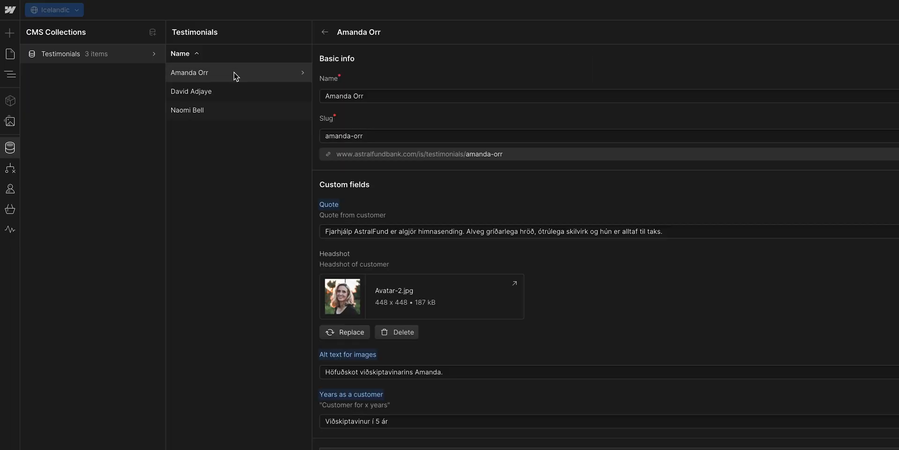
scroll(down, 3)
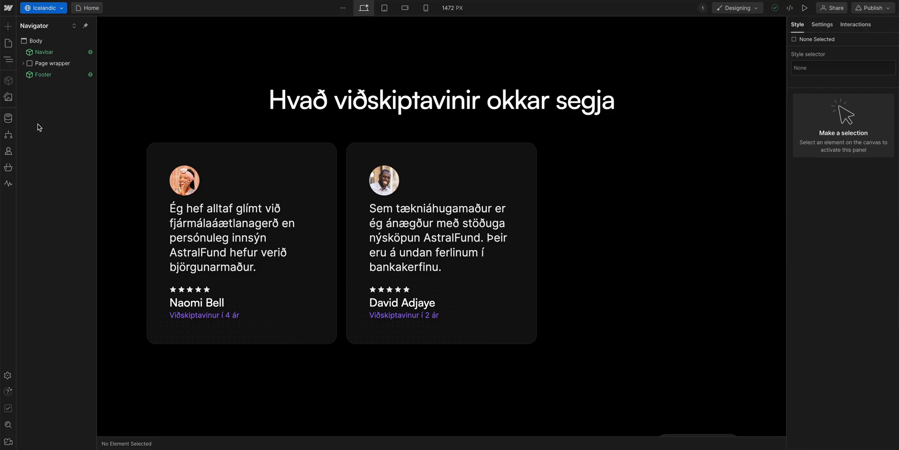
- Start a new Testimonials item created only in the Icelandic locale
click(8, 116)
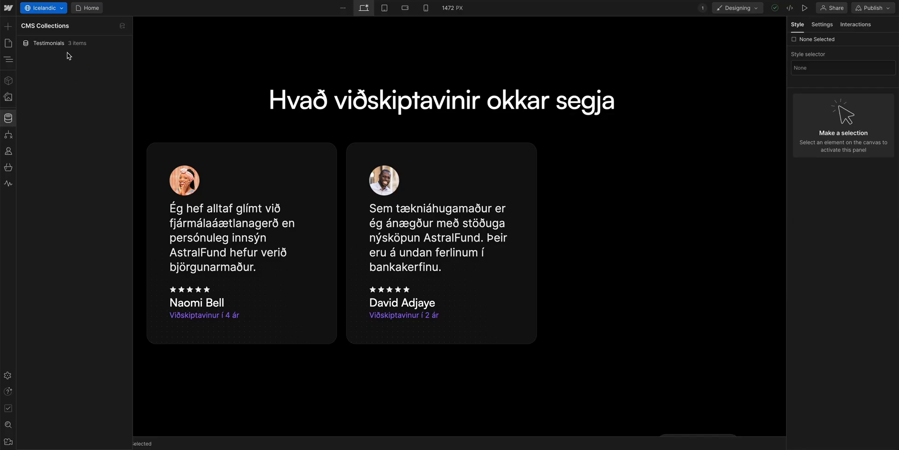
click(49, 43)
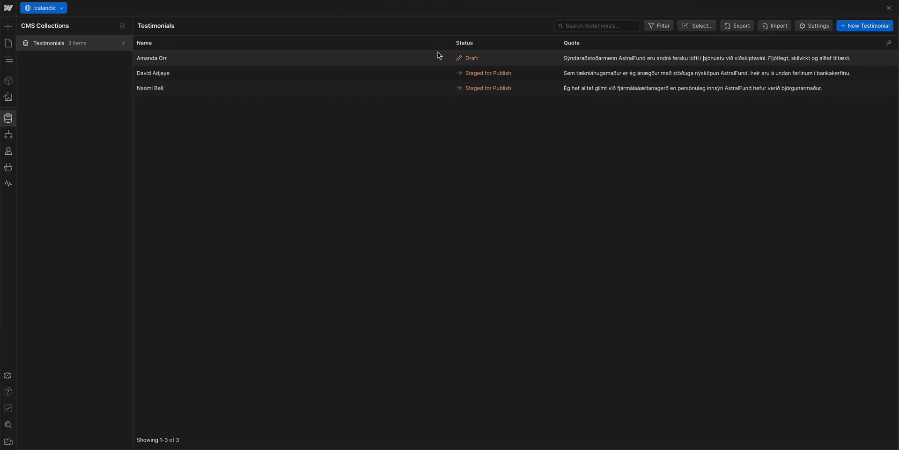
click(866, 27)
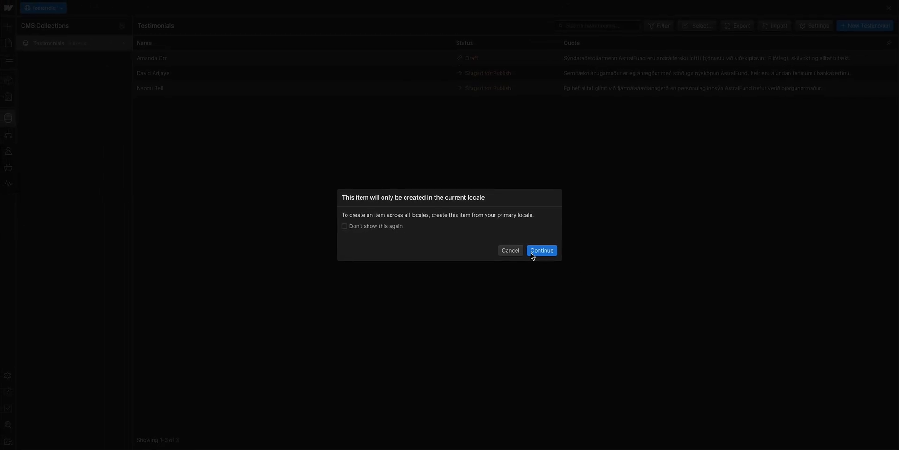
click(542, 250)
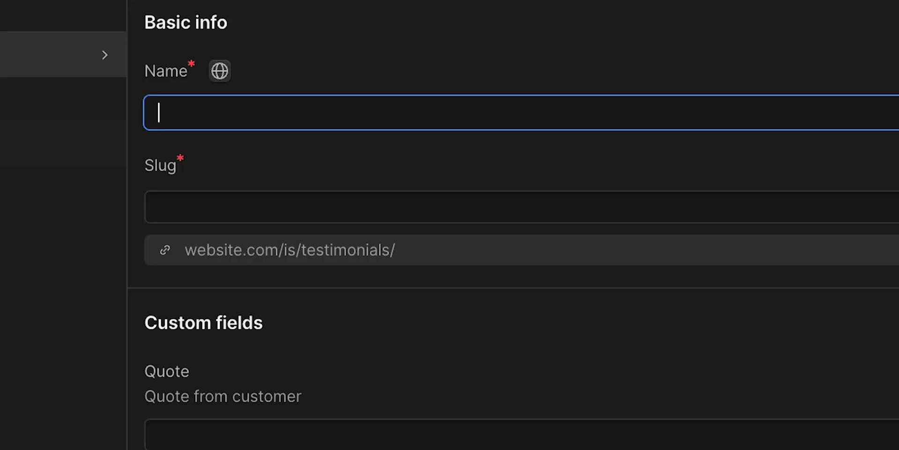
text(Grímur Grímsson)
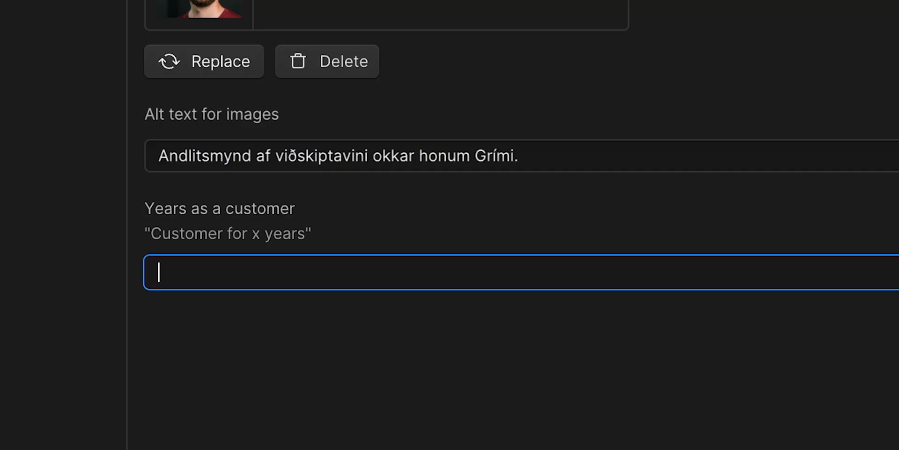
text(Viðskiptavinur í 2 ár)
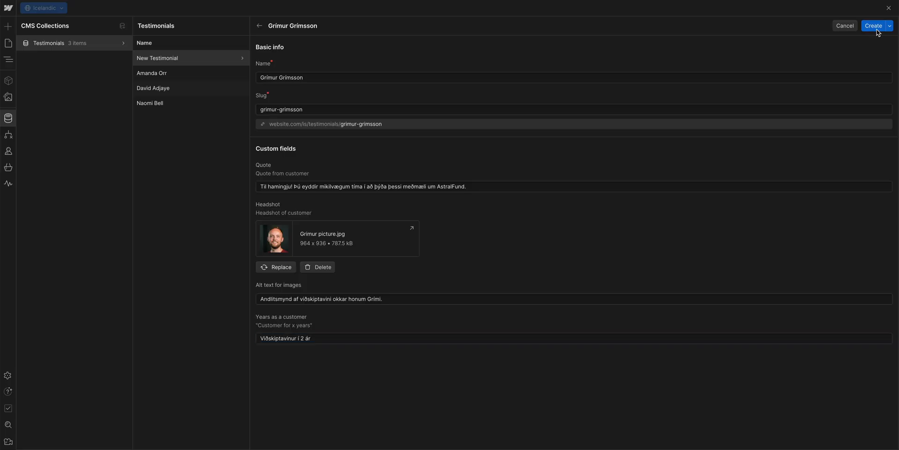
click(873, 27)
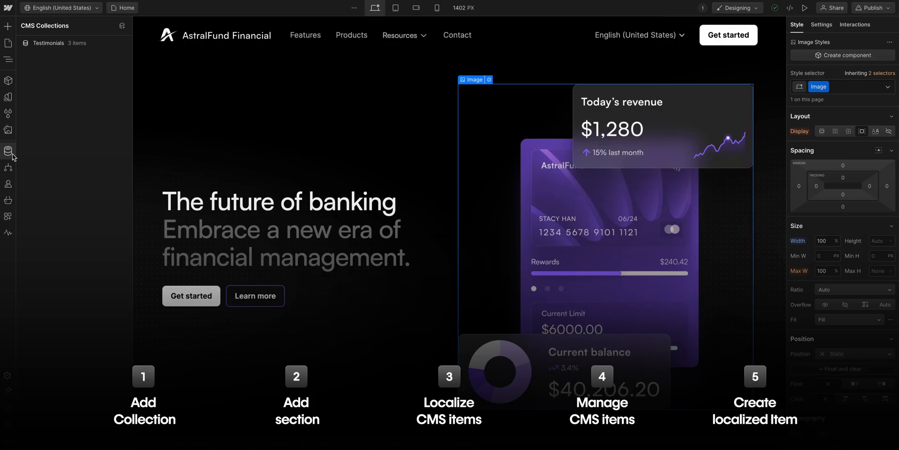
click(48, 43)
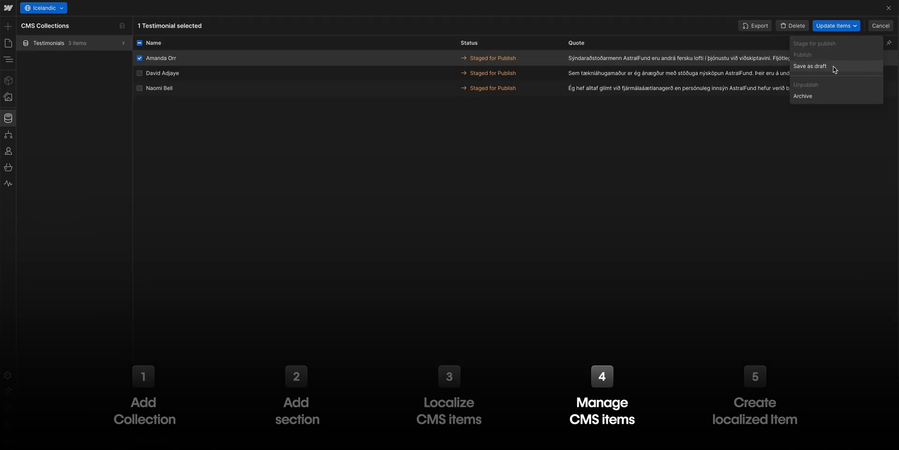
click(809, 66)
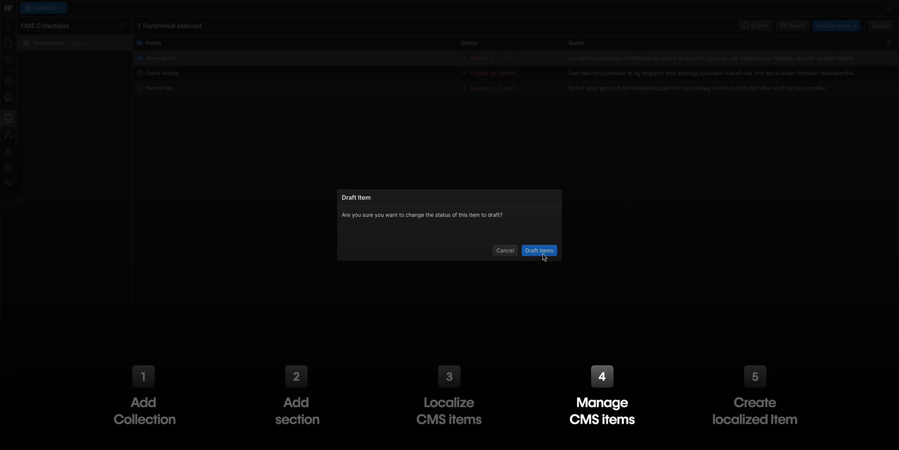
click(539, 250)
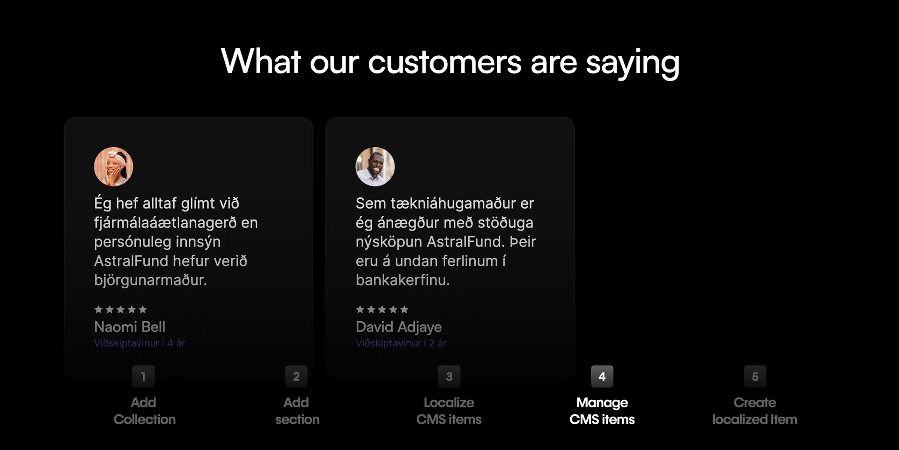